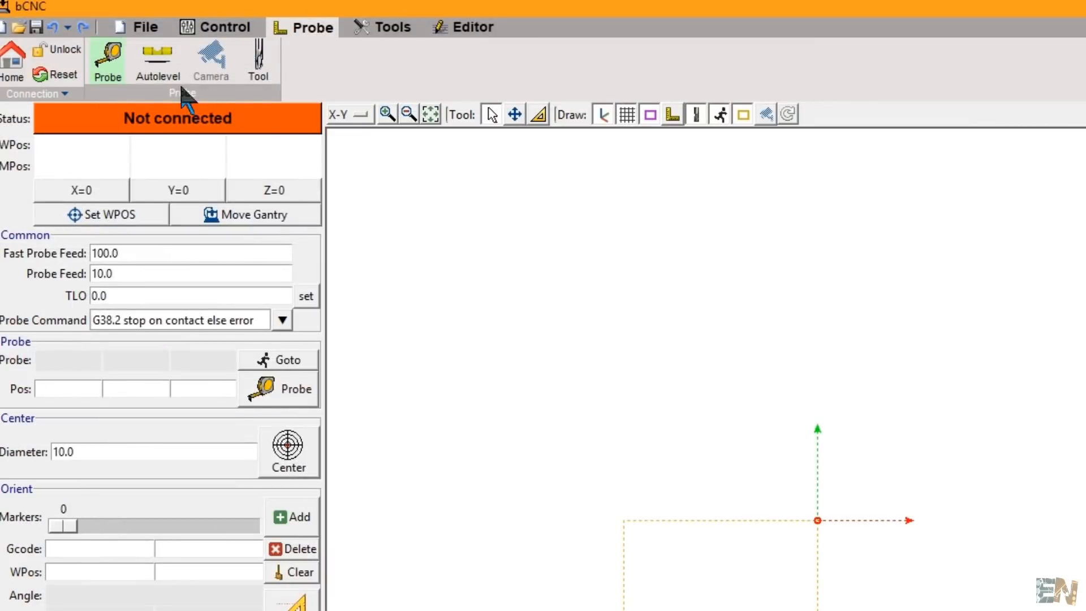
Step: Launch bCNC from its main Python script in the bCNC program folder
{"action": "left_click", "coordinate": [157, 61]}
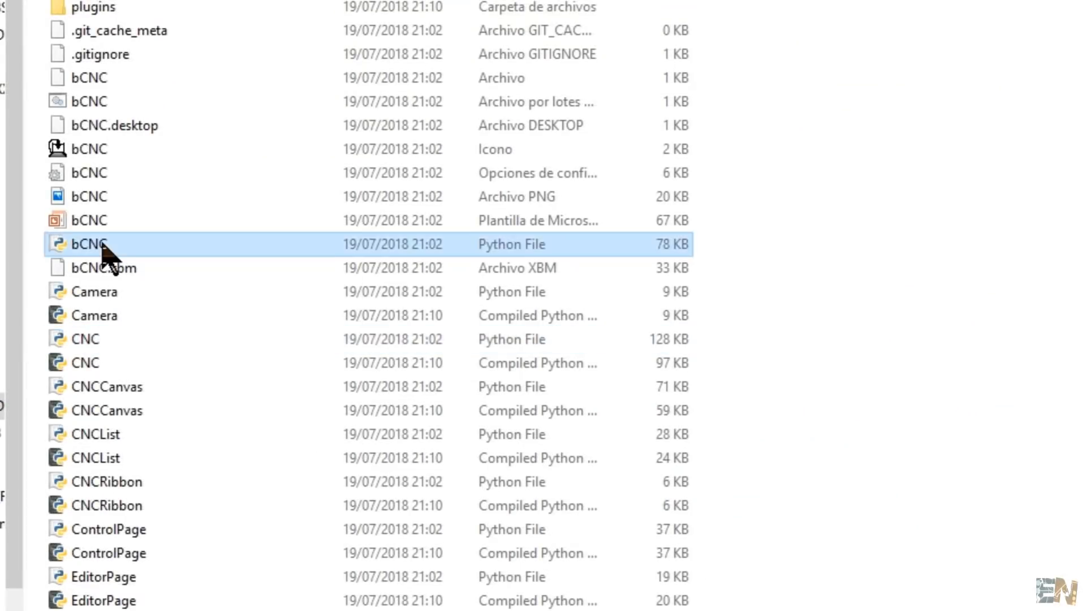
{"action": "double_click", "coordinate": [91, 245]}
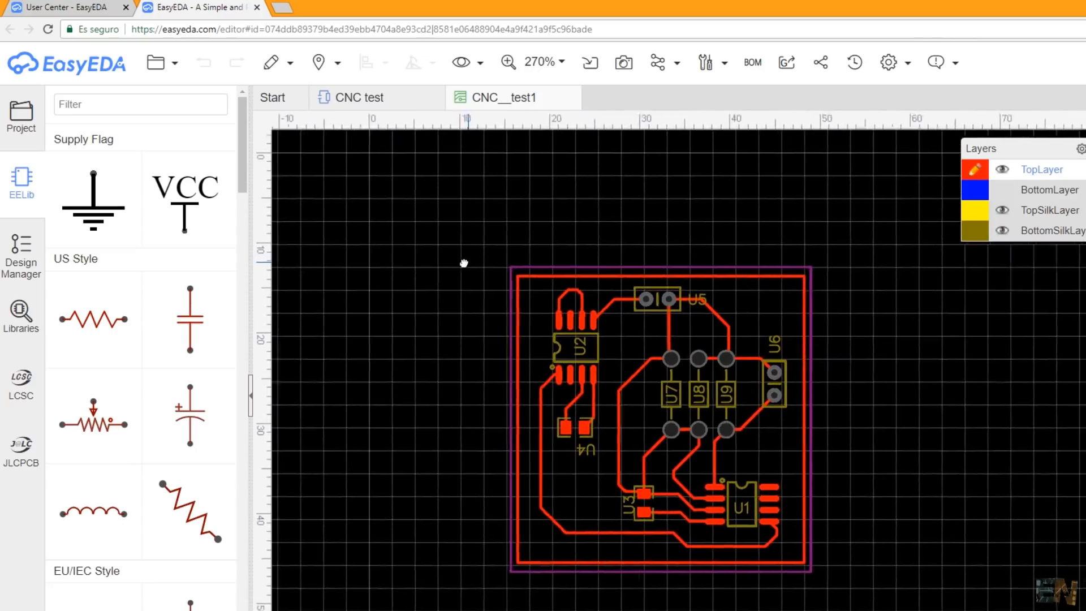
{"action": "left_click", "coordinate": [726, 62]}
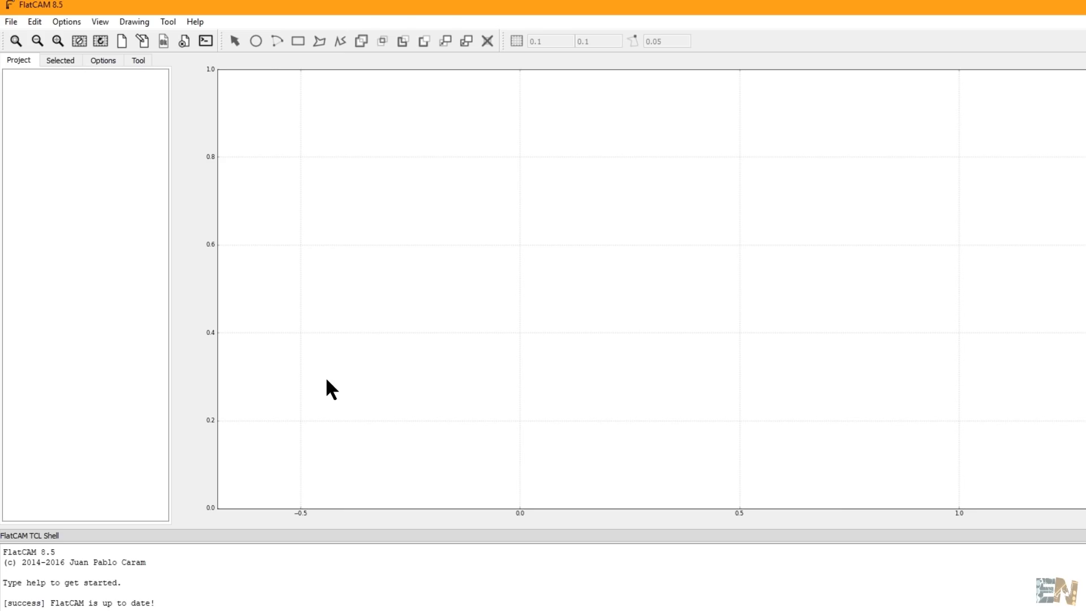
{"action": "mouse_move", "coordinate": [229, 206]}
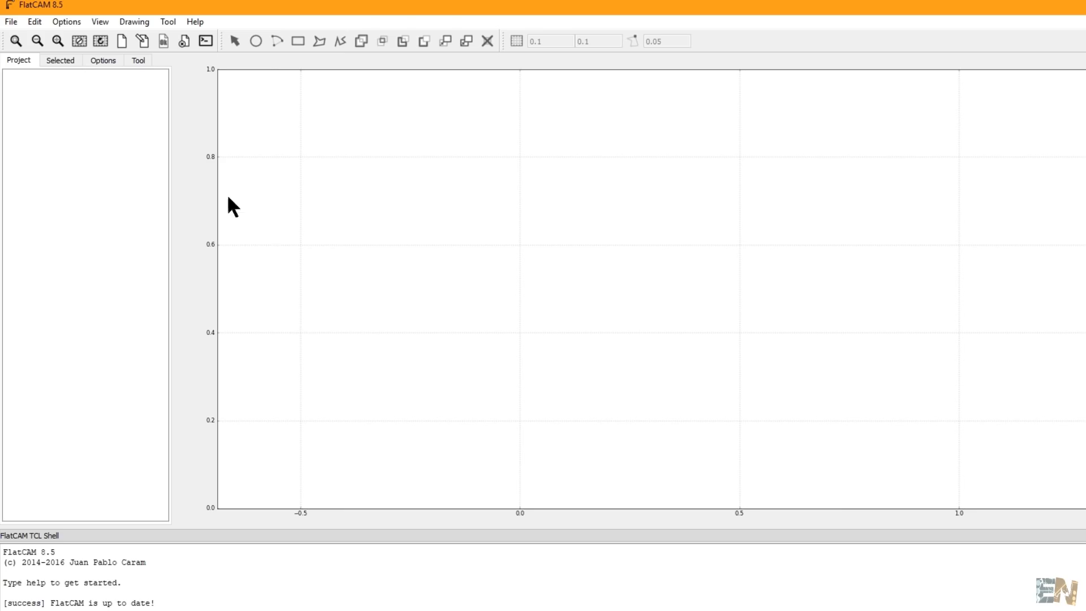
Step: Load the top copper layer Gerber file Gerber_TopLayer.GTL into the project
{"action": "left_click", "coordinate": [10, 21]}
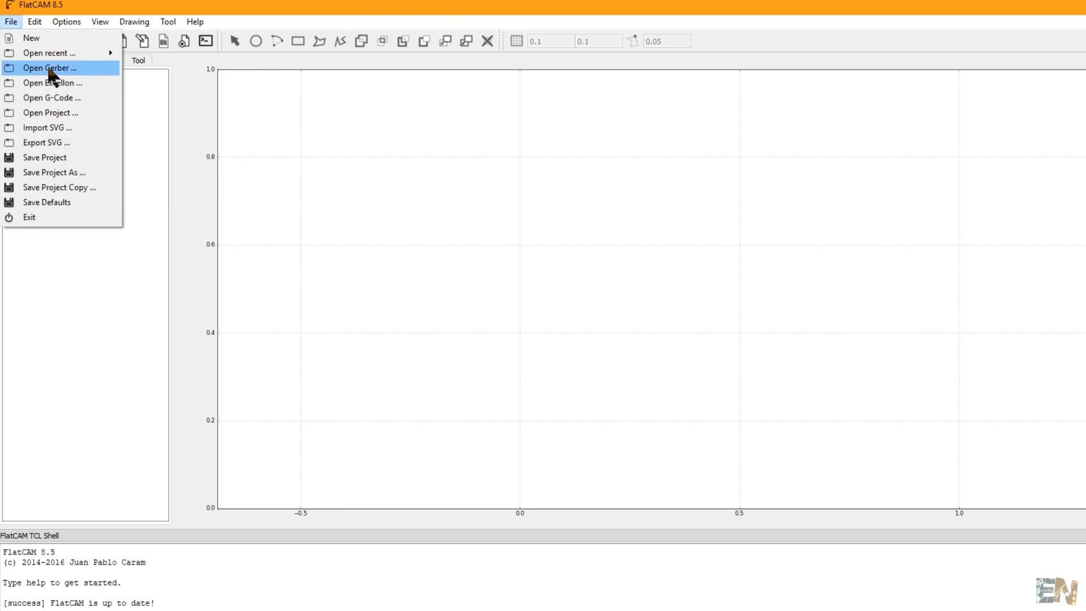
{"action": "left_click", "coordinate": [50, 67]}
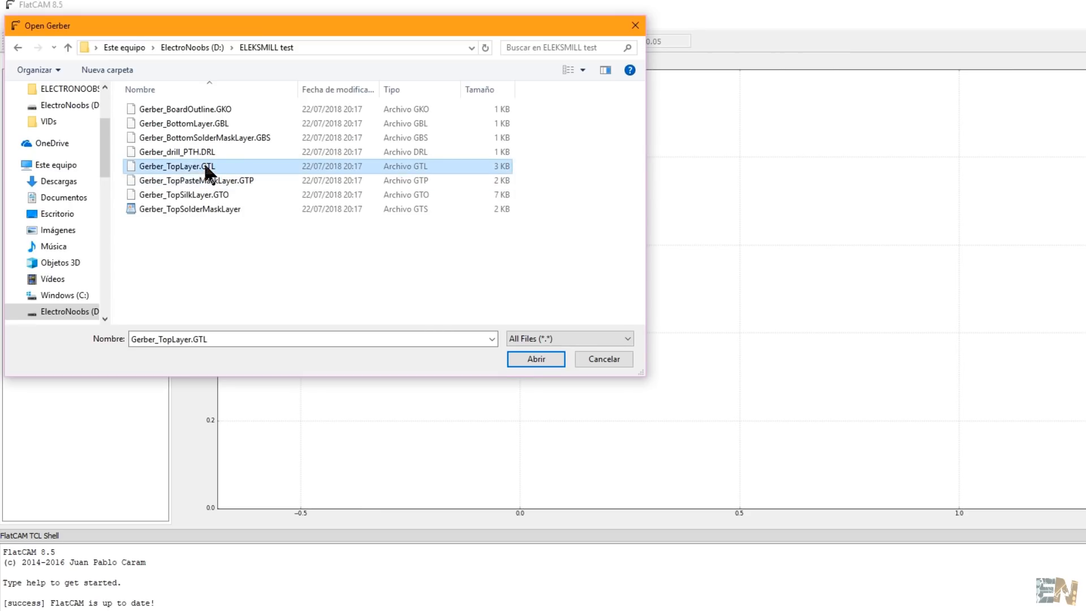
{"action": "left_click", "coordinate": [536, 359]}
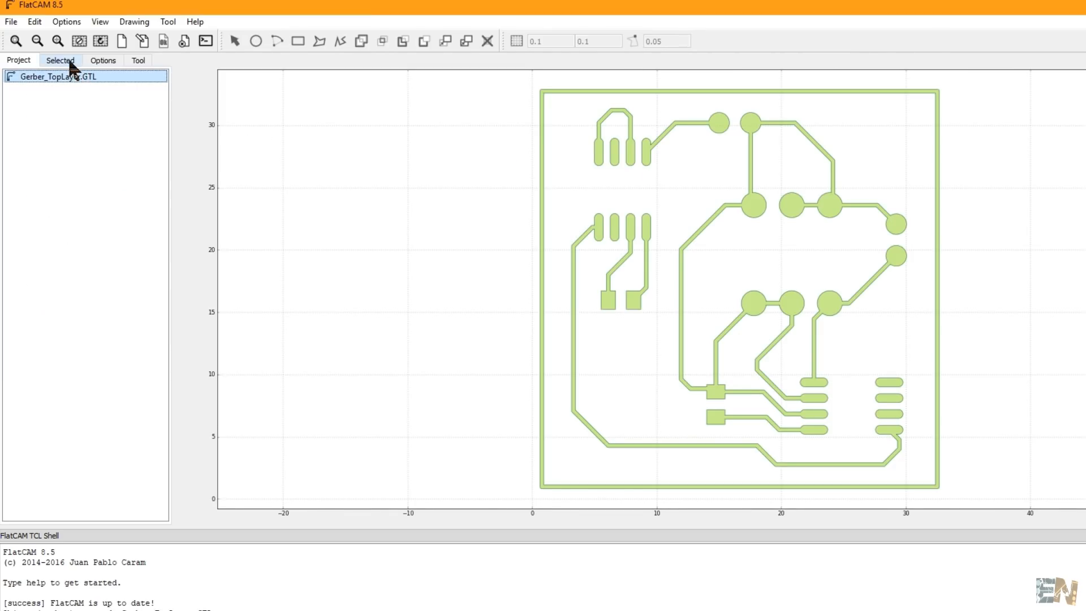
Step: Review the Gerber object's settings and the application options before isolation routing
{"action": "left_click", "coordinate": [62, 60]}
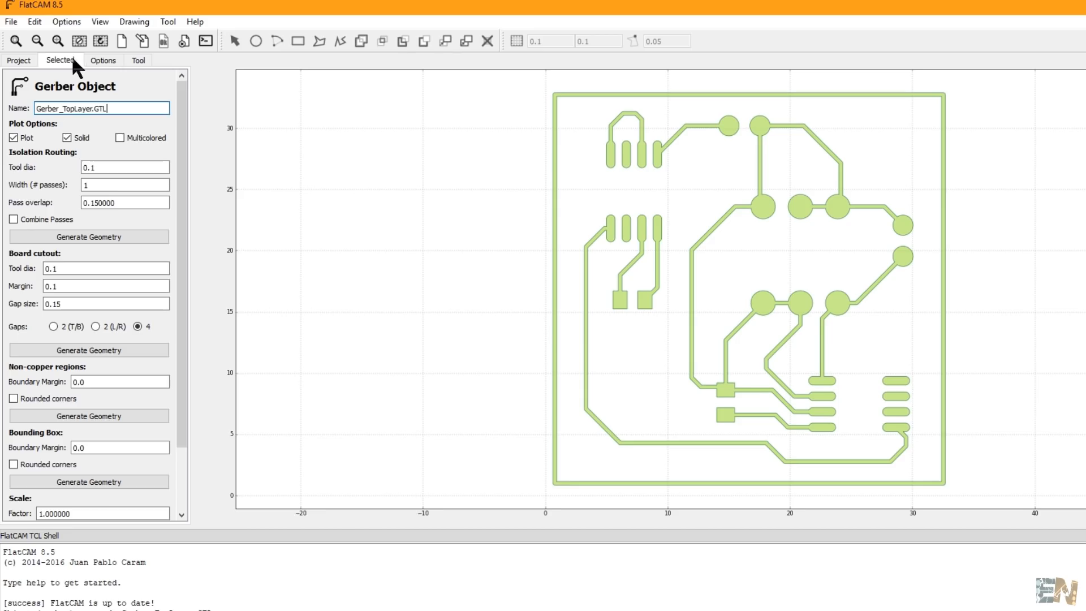
{"action": "left_click", "coordinate": [109, 60]}
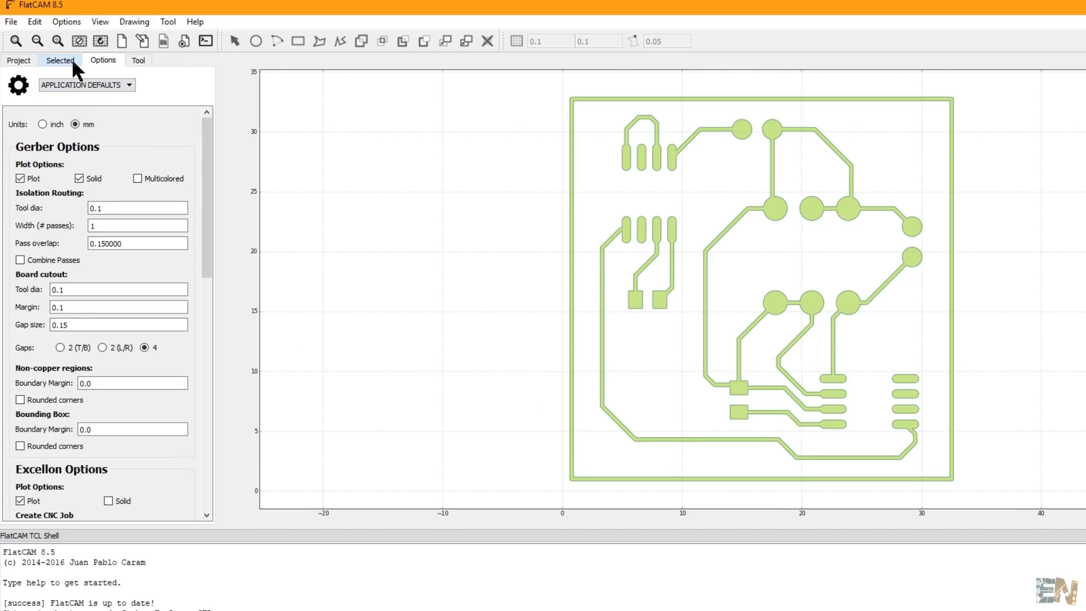
{"action": "left_click", "coordinate": [59, 59]}
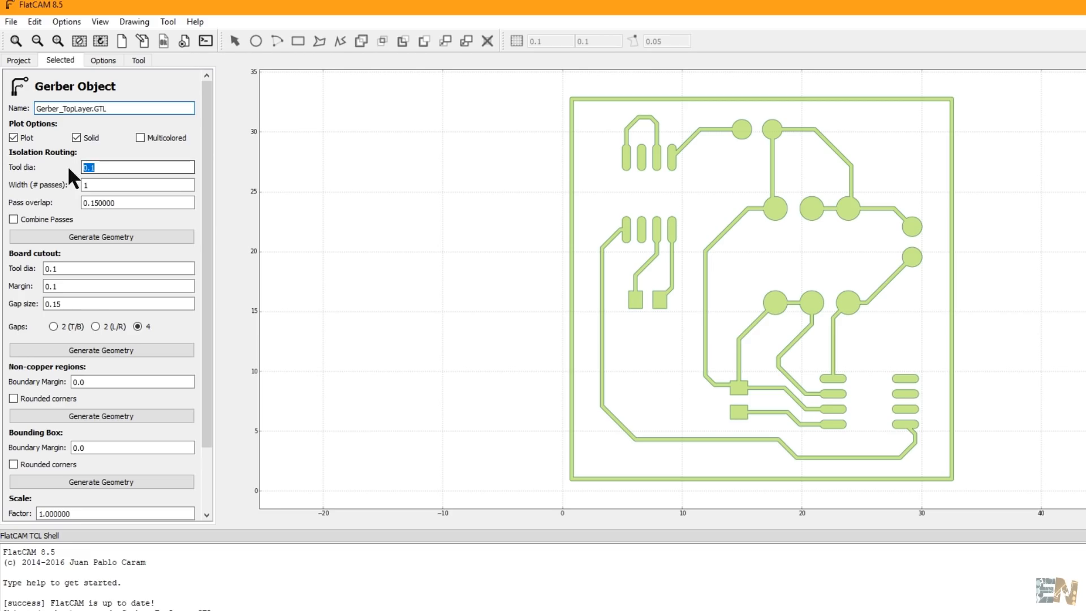
{"action": "mouse_move", "coordinate": [62, 174]}
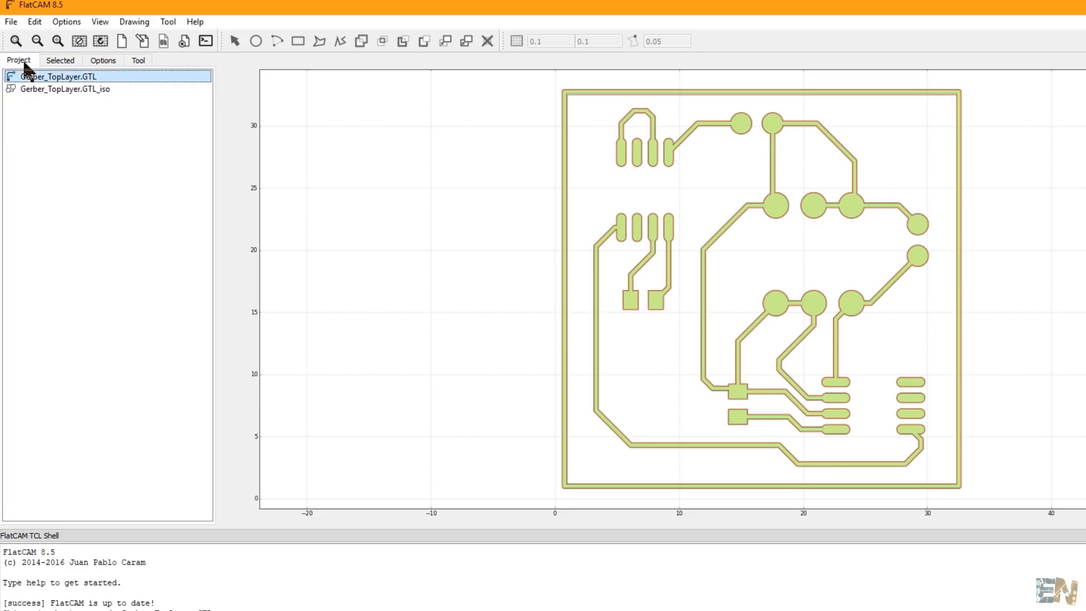
Step: Generate a CNC job from Gerber_TopLayer.GTL_iso with a -0.05 Cut Z depth
{"action": "left_click", "coordinate": [56, 91]}
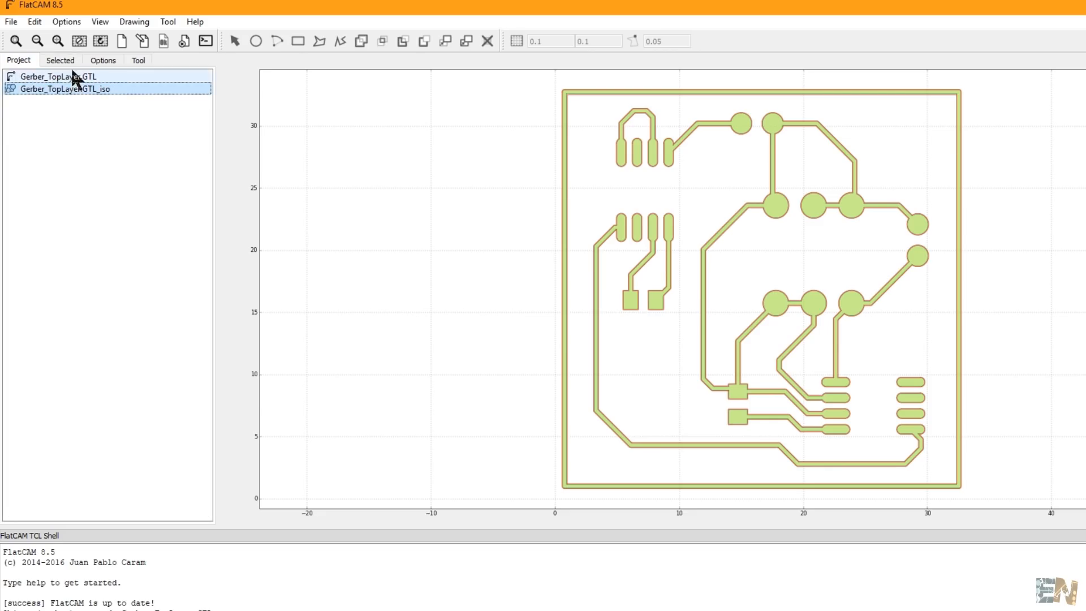
{"action": "left_click", "coordinate": [58, 59]}
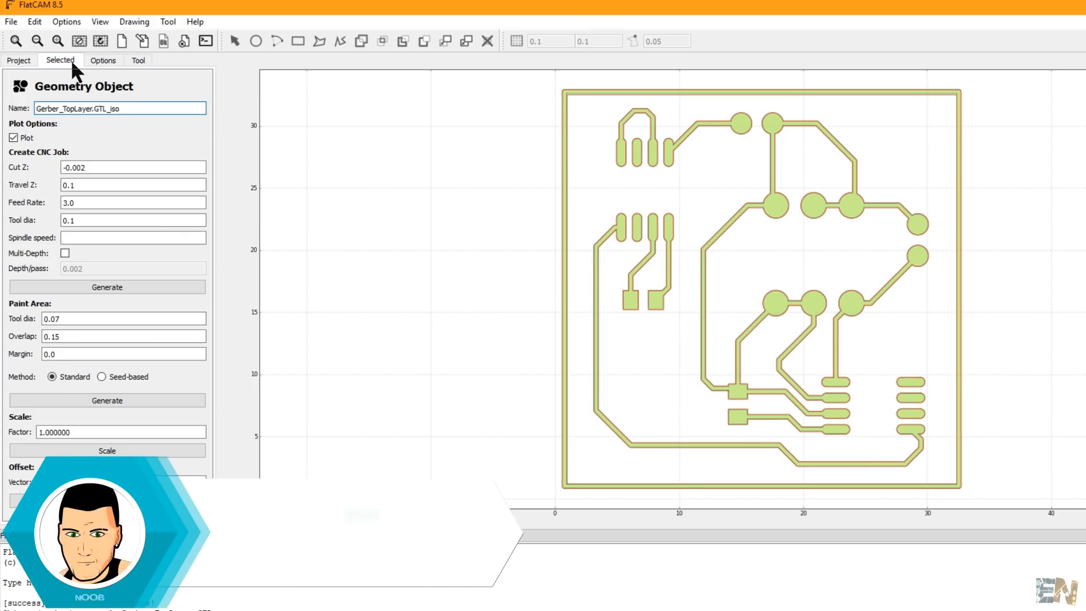
{"action": "type", "text": "-0.05"}
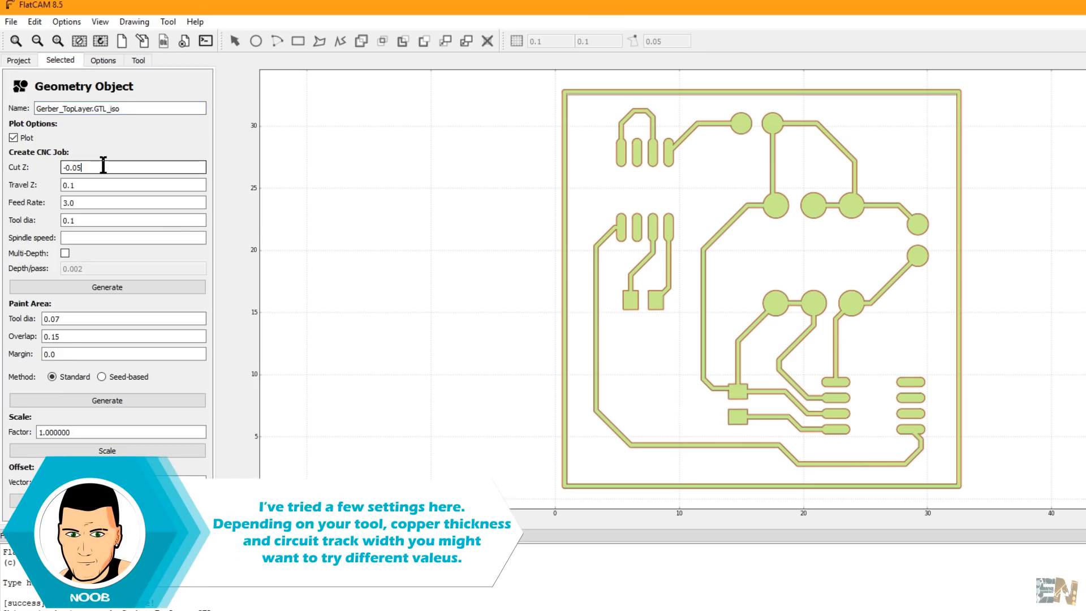
{"action": "left_click", "coordinate": [131, 184]}
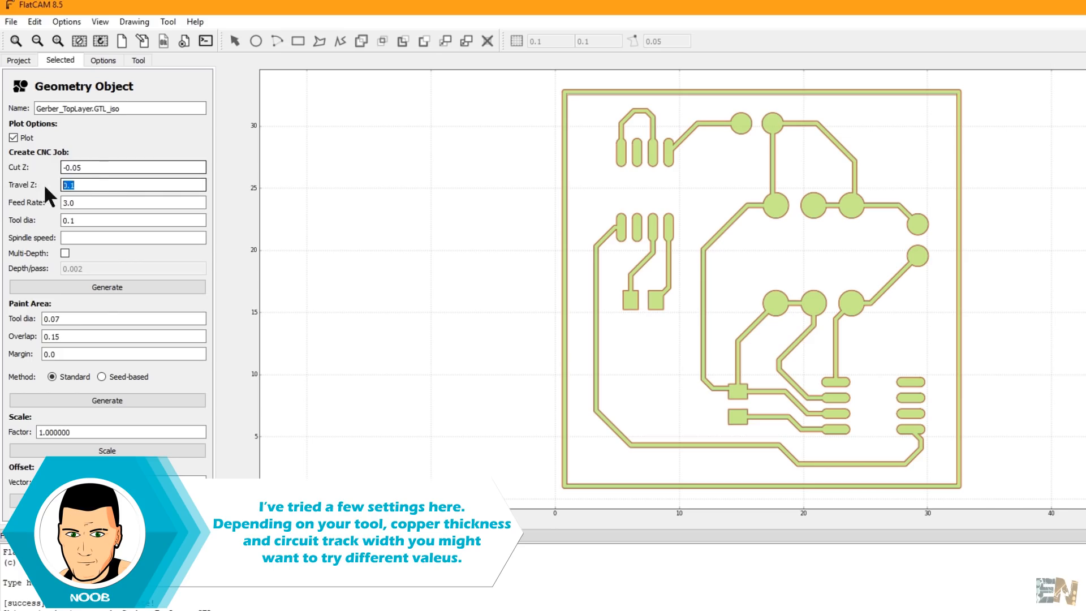
{"action": "left_click", "coordinate": [106, 304]}
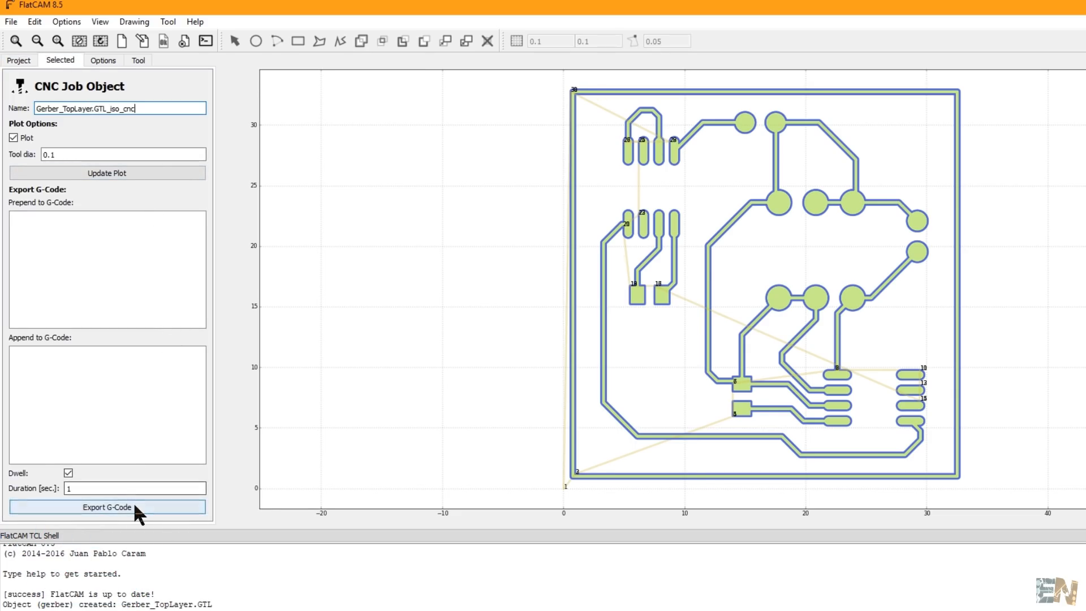
Step: Start exporting the CNC job's toolpaths as a G-code file
{"action": "left_click", "coordinate": [107, 507]}
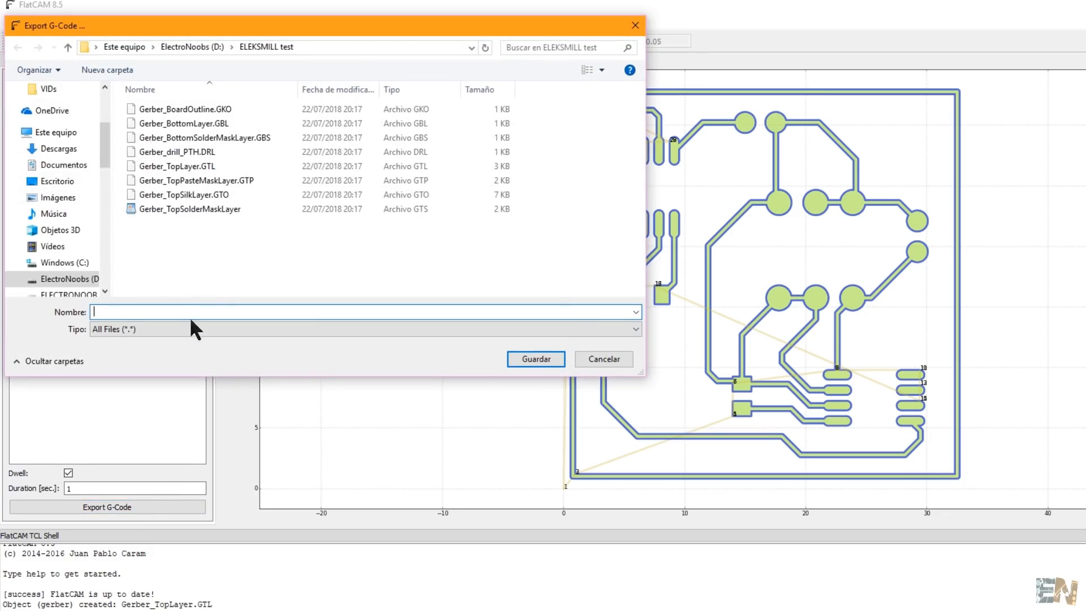